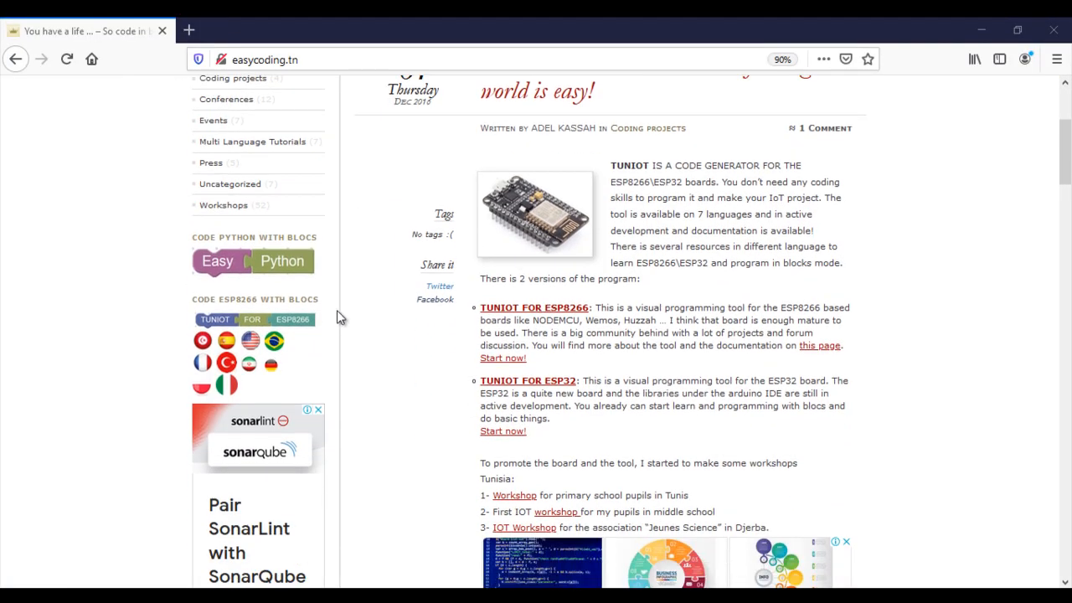
- Scroll down the easycoding.tn page to reach the TUNIOT for ESP32 editor link
scroll(down, 3)
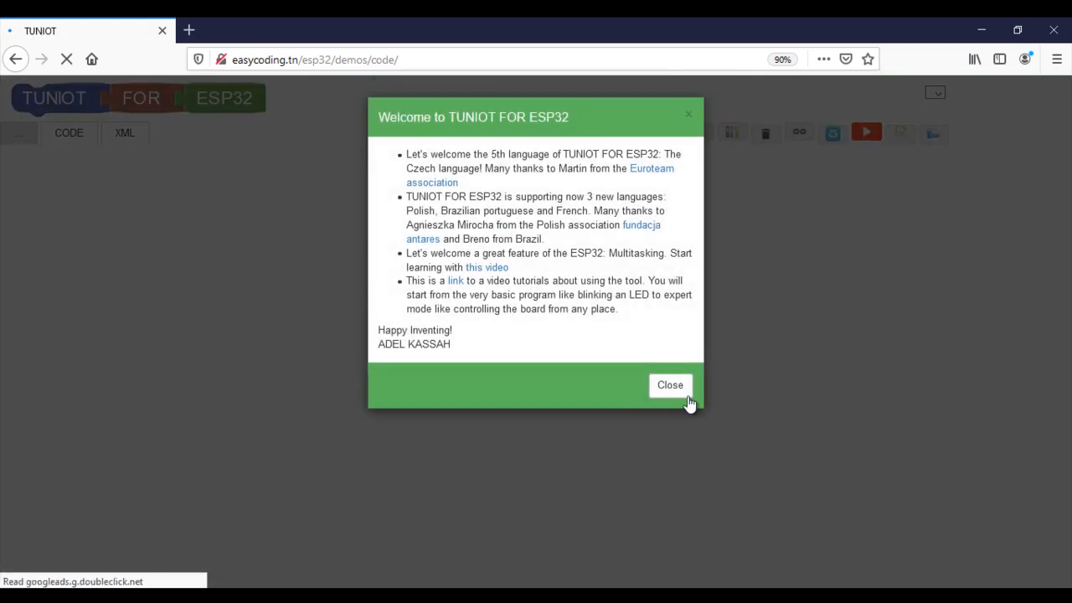
- Dismiss the welcome message and place an AnalogRead block set to pin D27
click(670, 384)
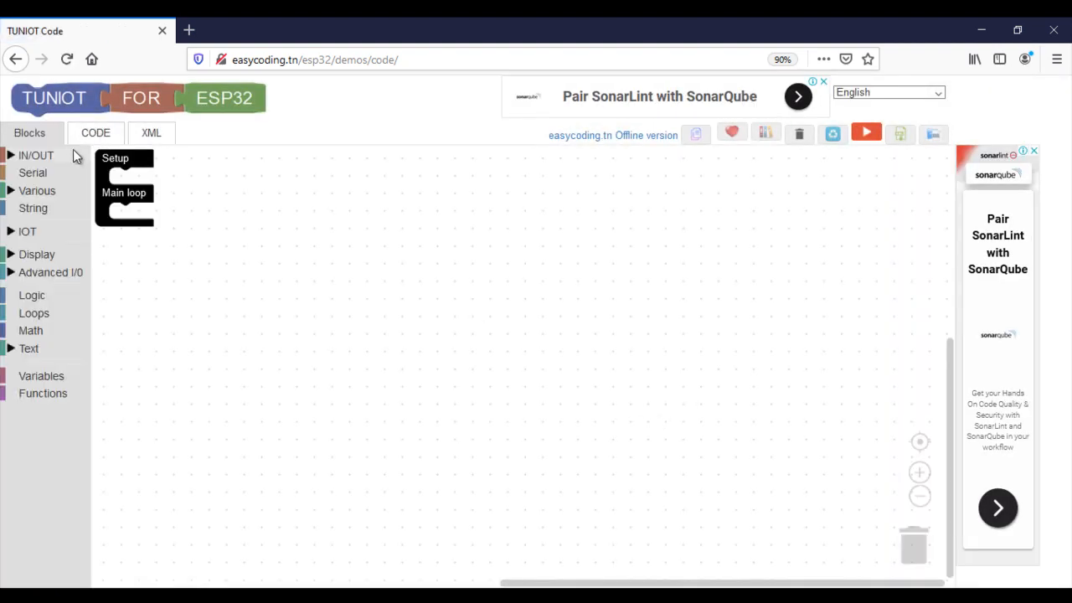
click(35, 155)
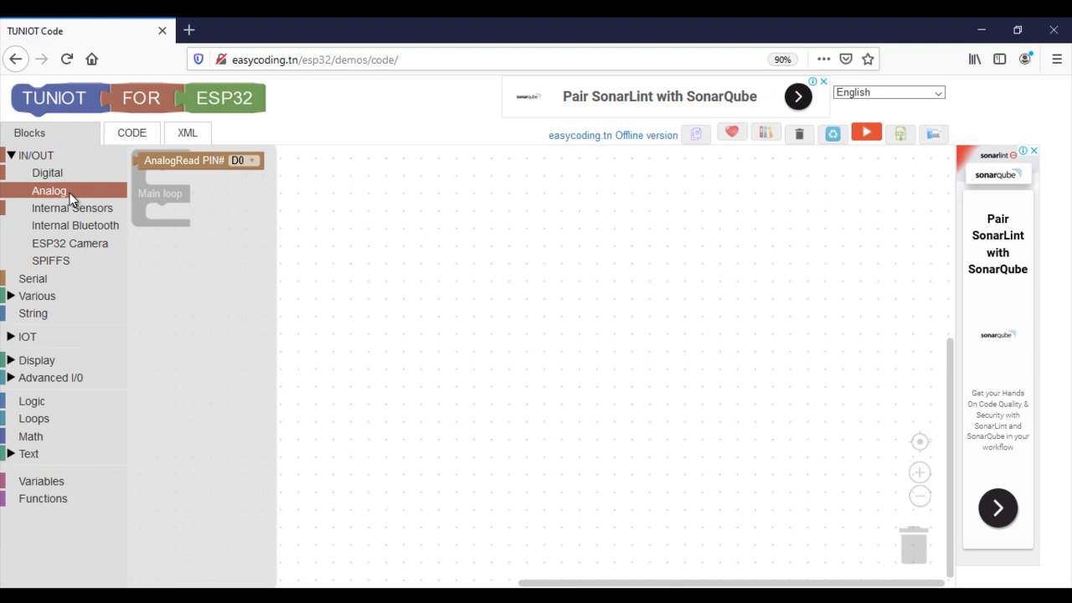
drag(198, 160, 394, 272)
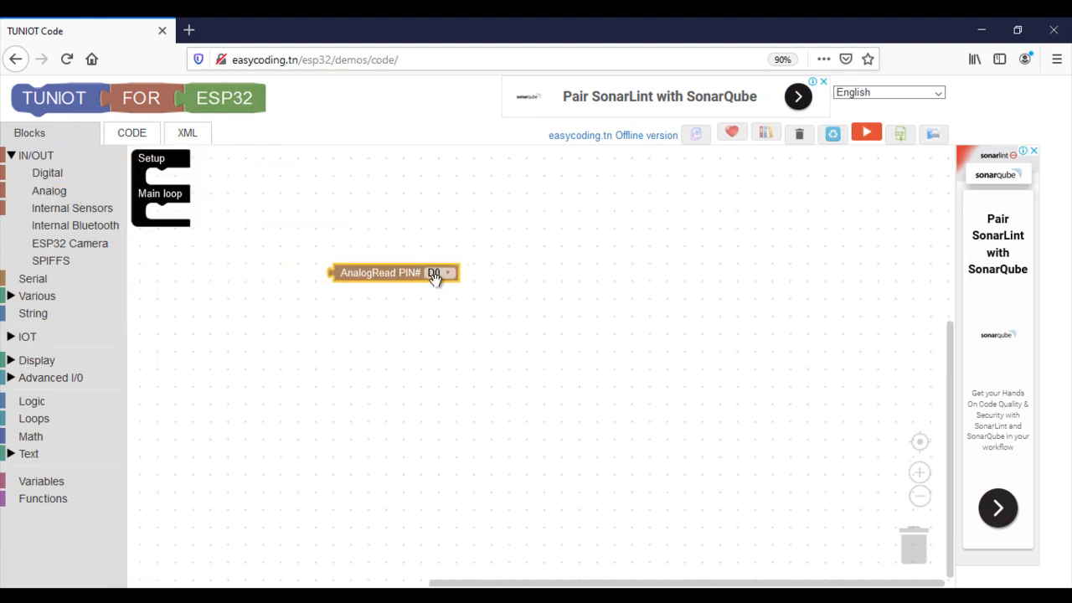
click(440, 272)
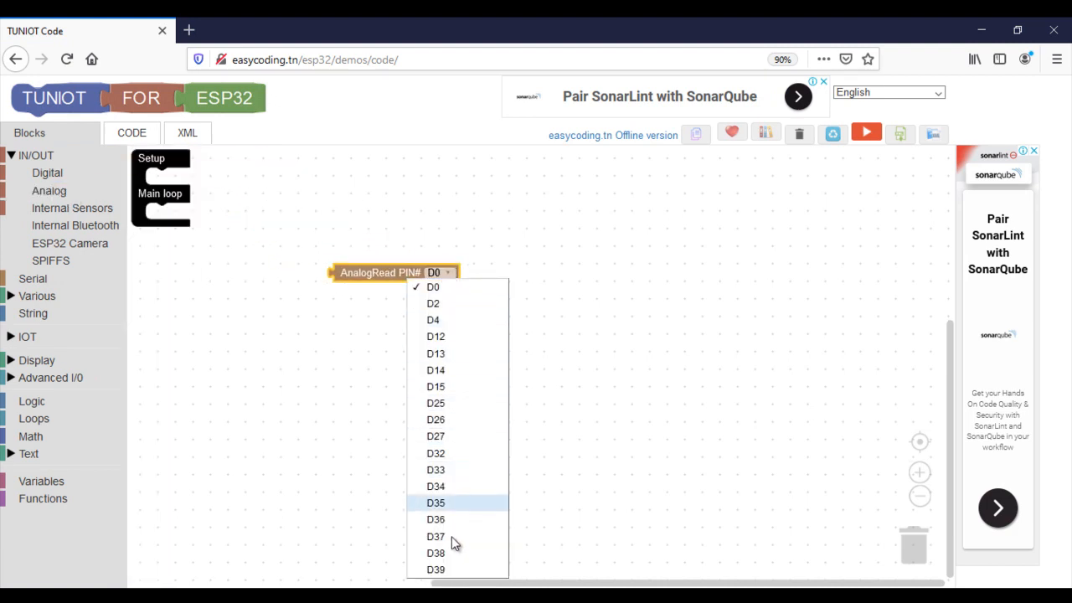
mouse_move(456, 437)
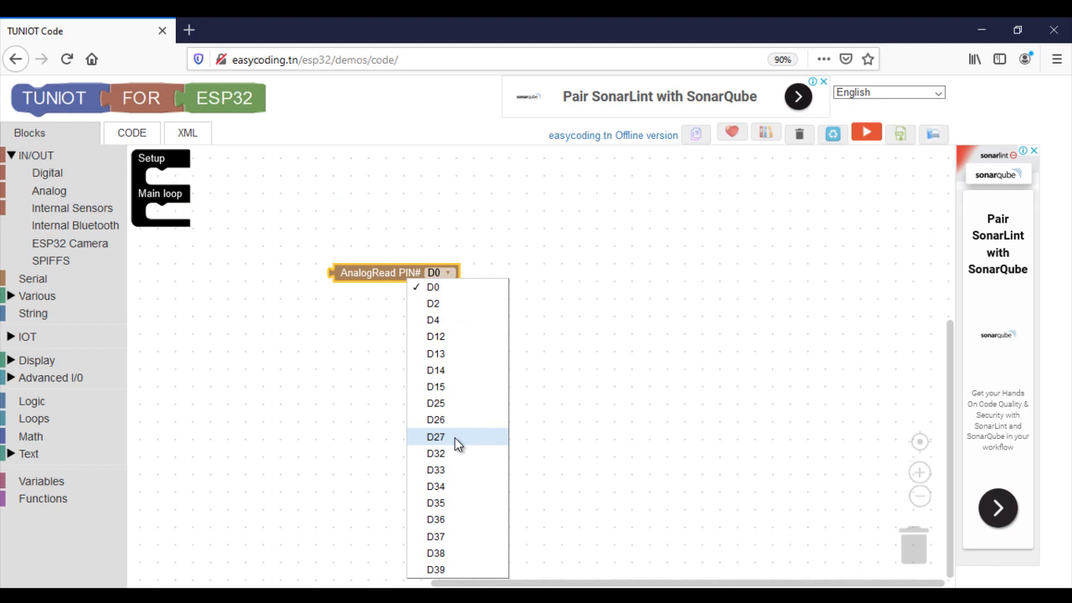
click(436, 437)
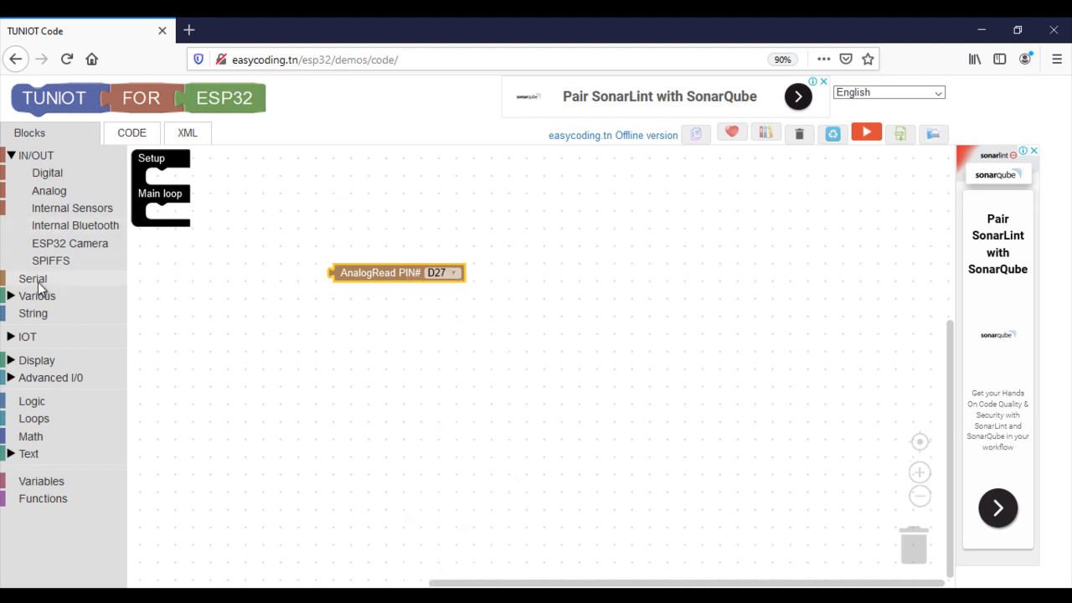
- Print the D27 analog reading on a new line in Main loop, followed by a 3000 ms delay
click(32, 278)
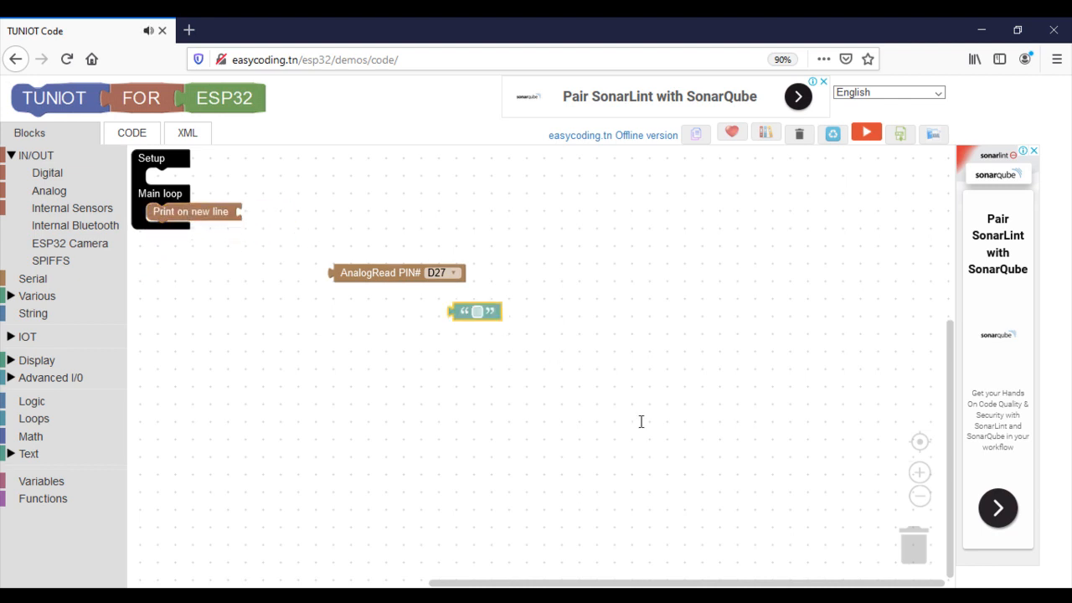
drag(398, 273, 364, 230)
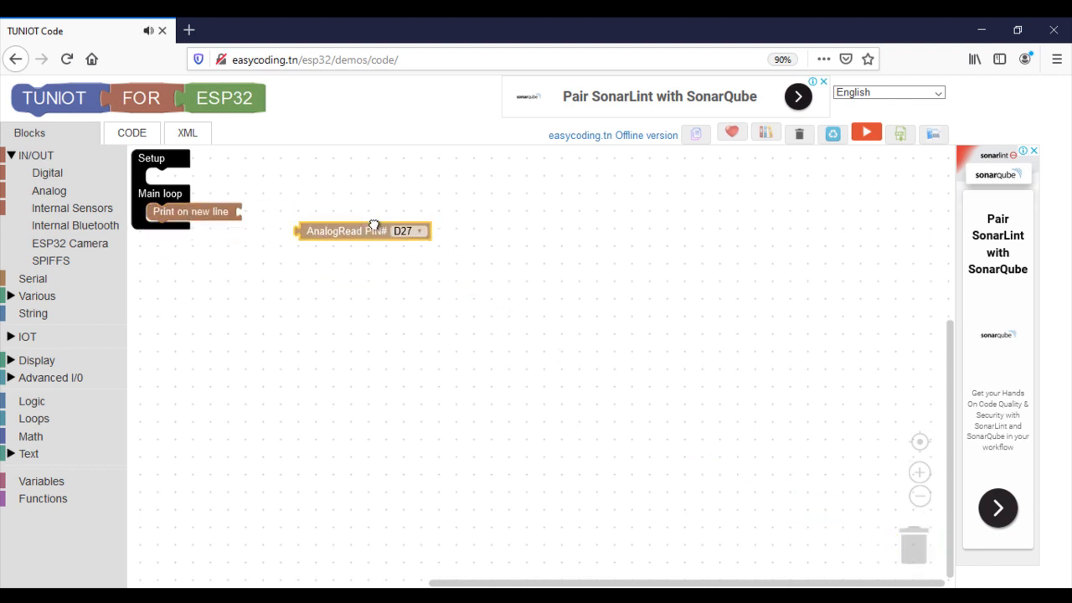
drag(364, 231, 306, 211)
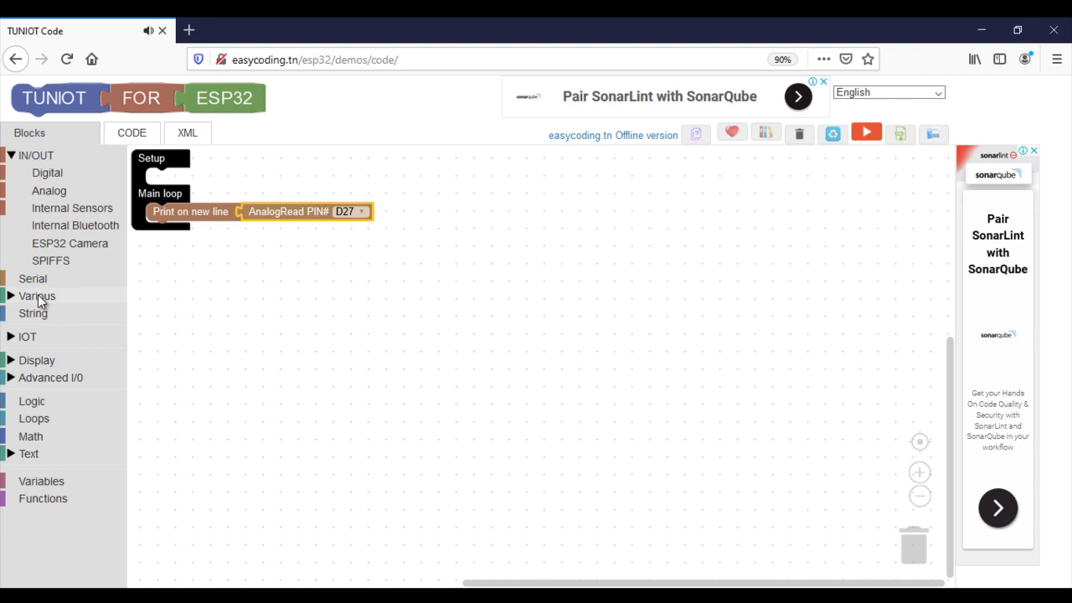
click(37, 296)
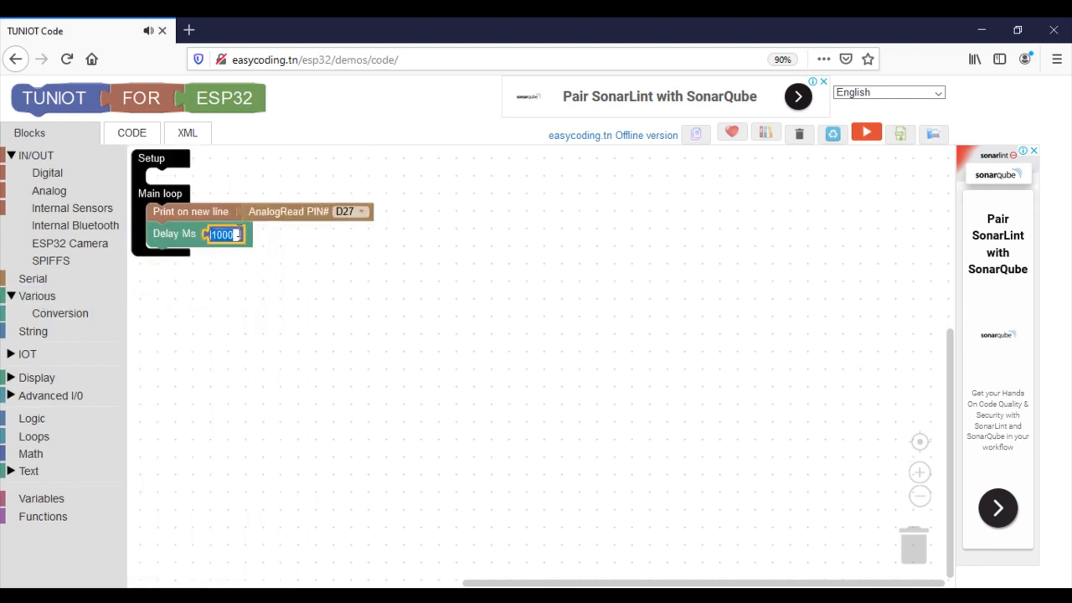
text(3000)
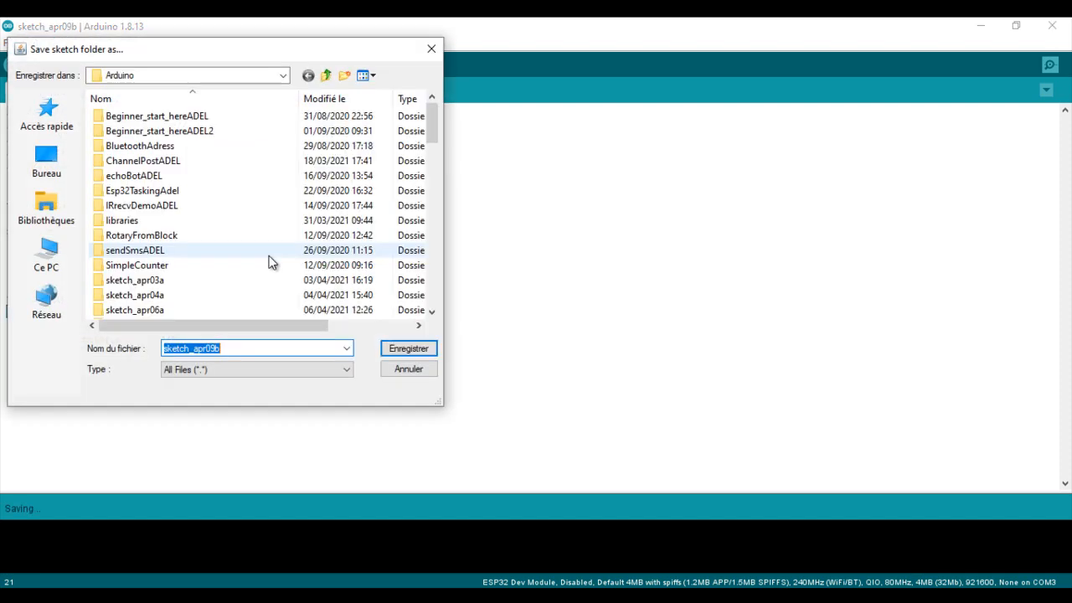
- Save the sketch under its default name and open the Serial Monitor to view readings
click(409, 347)
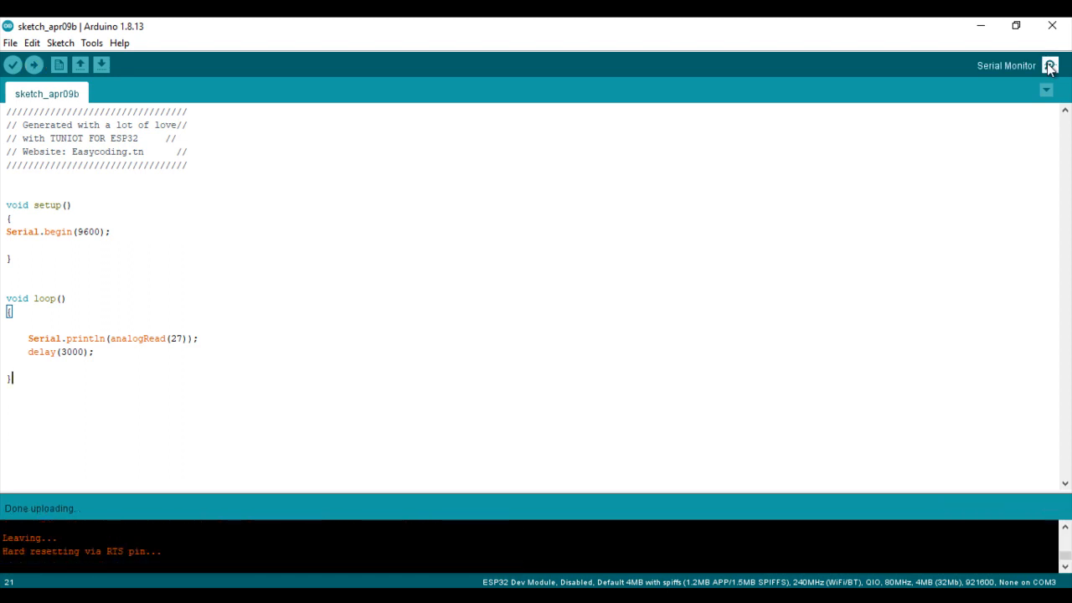
click(1049, 64)
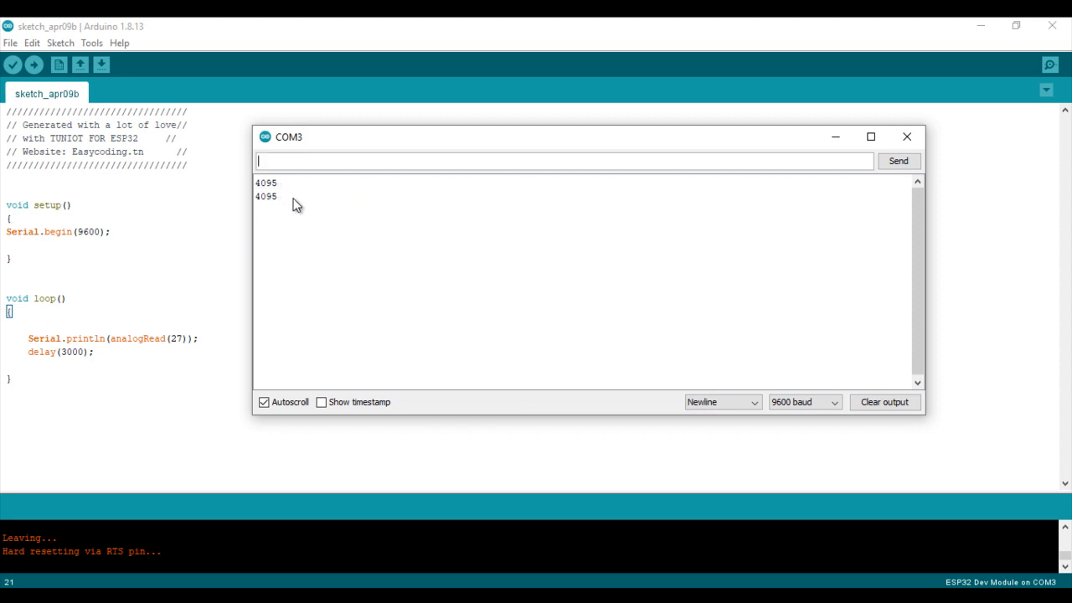
mouse_move(298, 212)
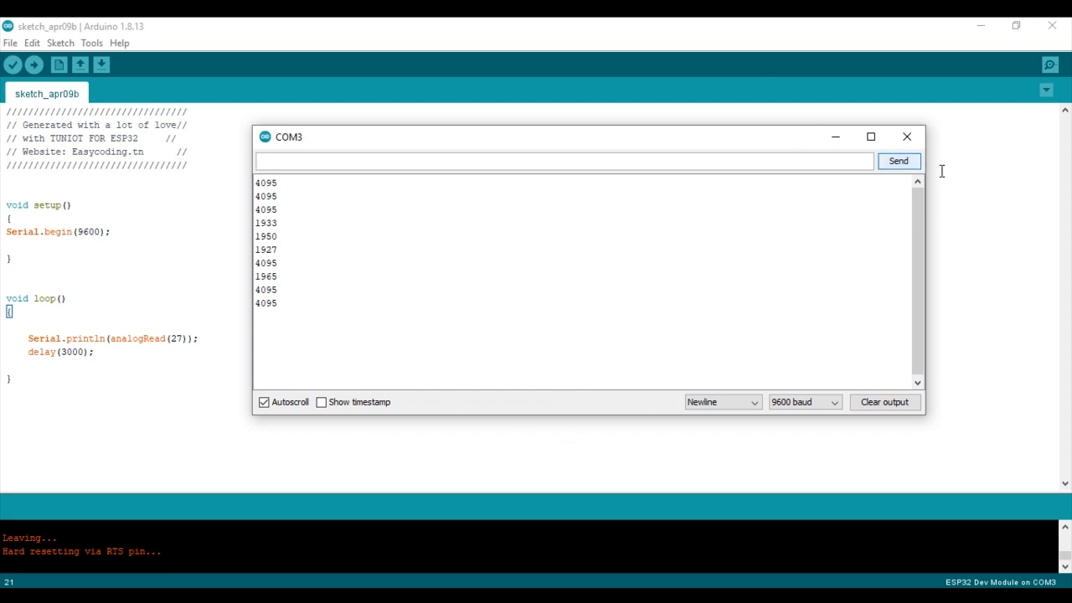
- Replace the print and delay blocks with an if testing D27 reading ≤ 3000
click(906, 137)
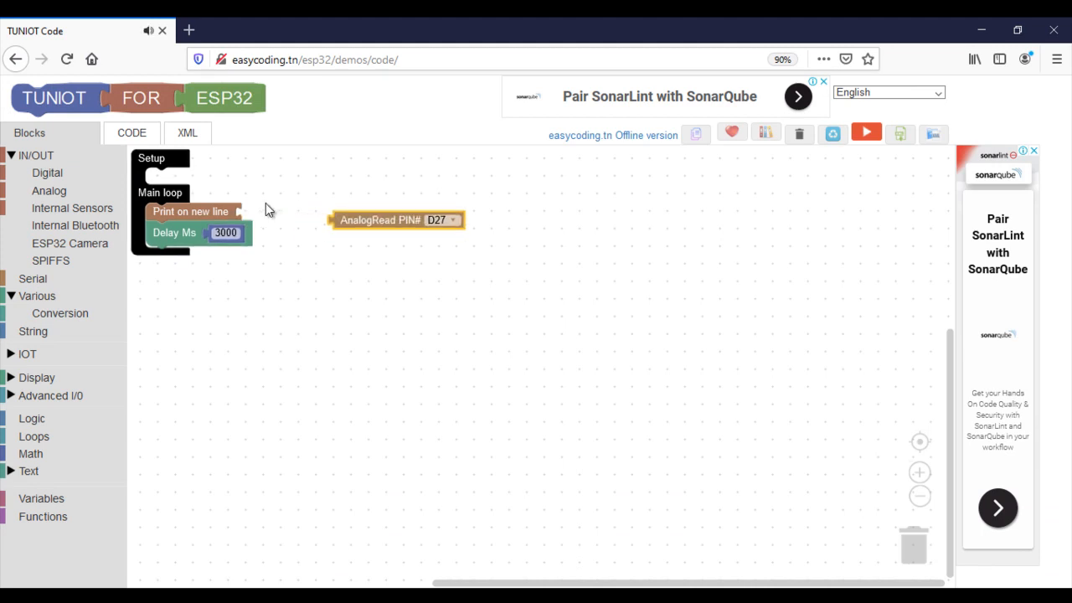
drag(192, 222, 916, 544)
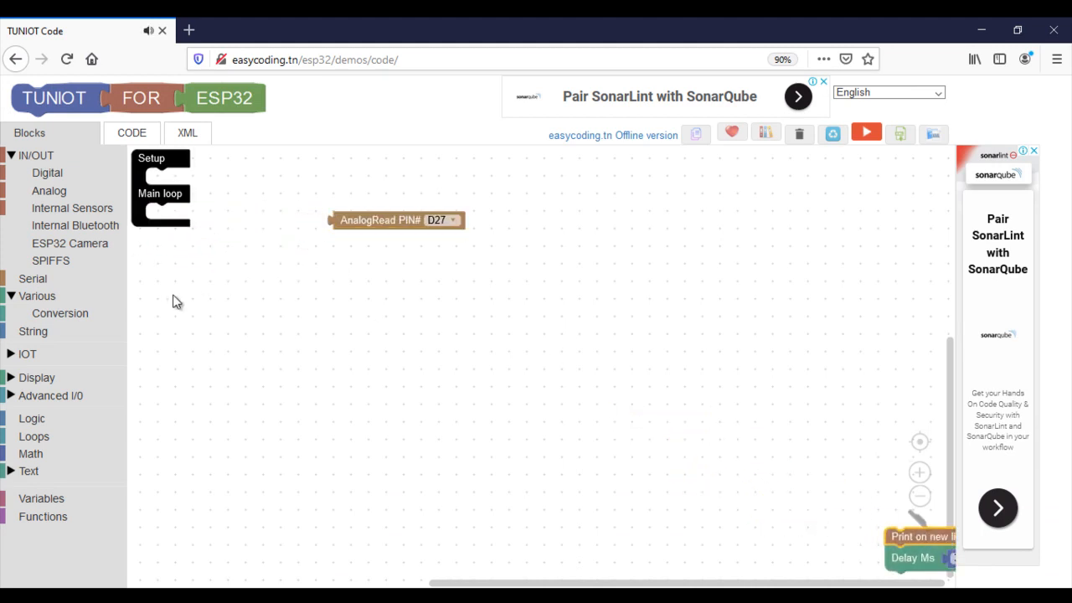
click(32, 418)
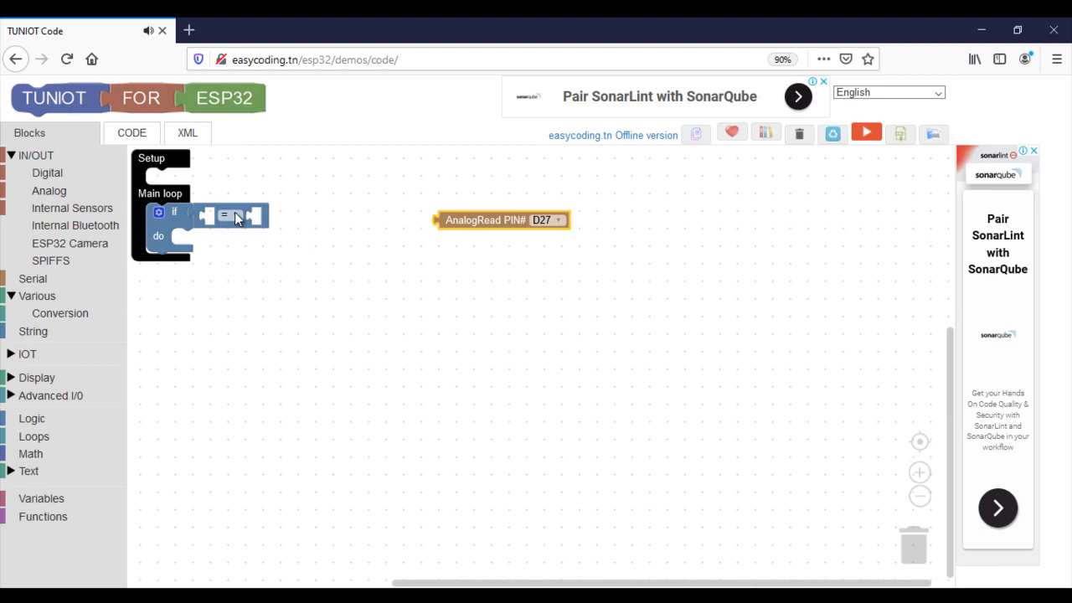
click(227, 215)
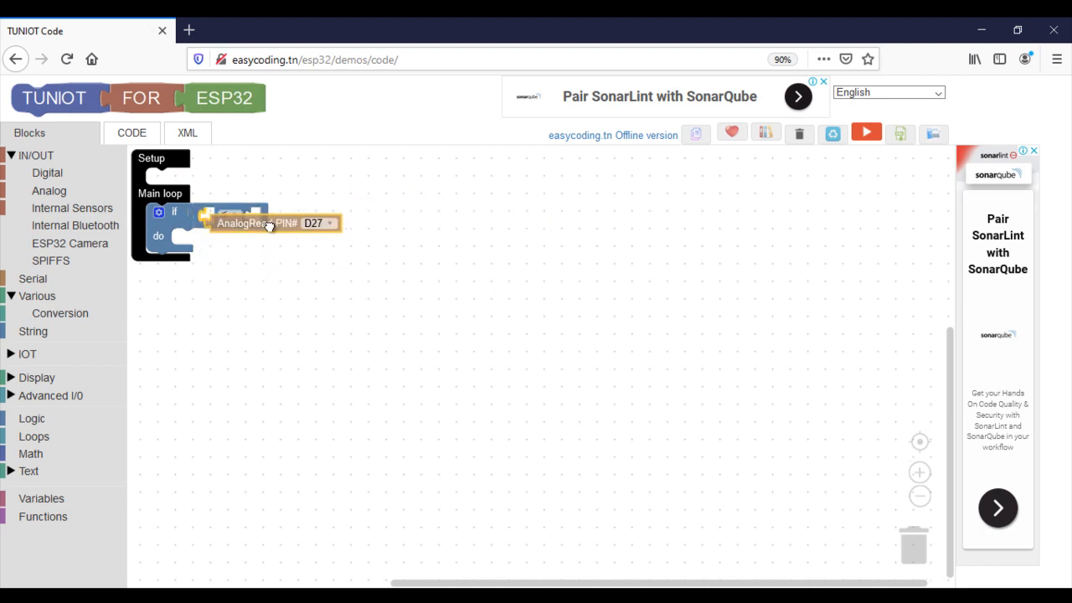
click(30, 453)
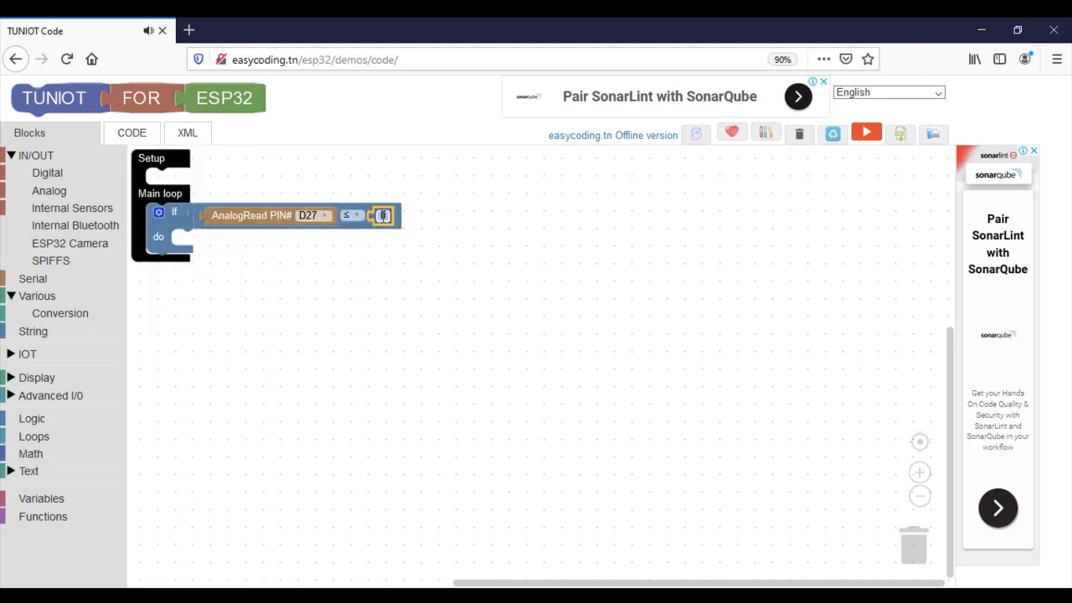
text(3000)
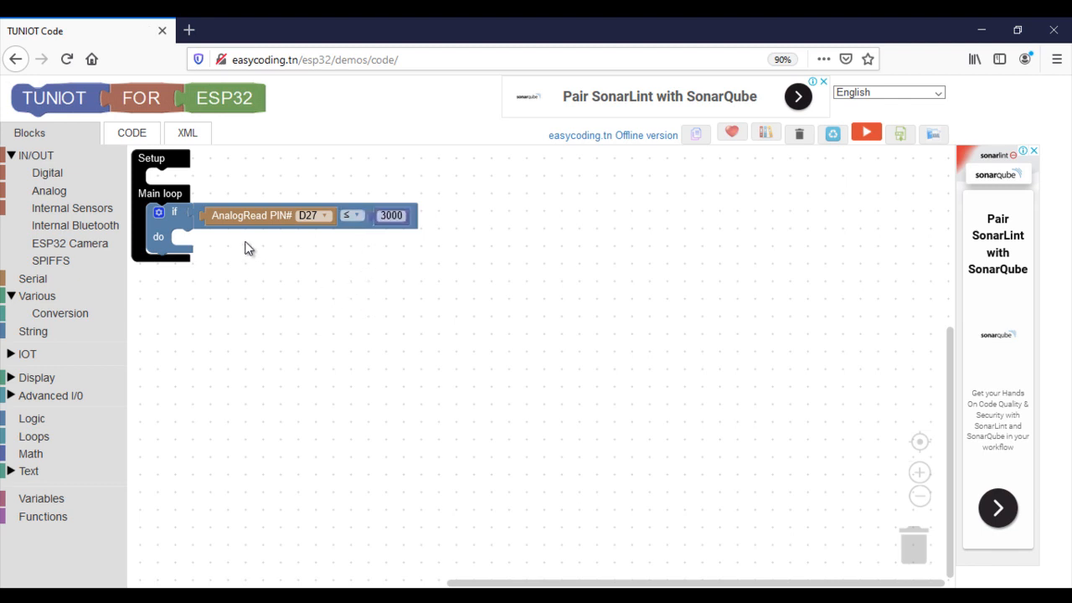
mouse_move(275, 272)
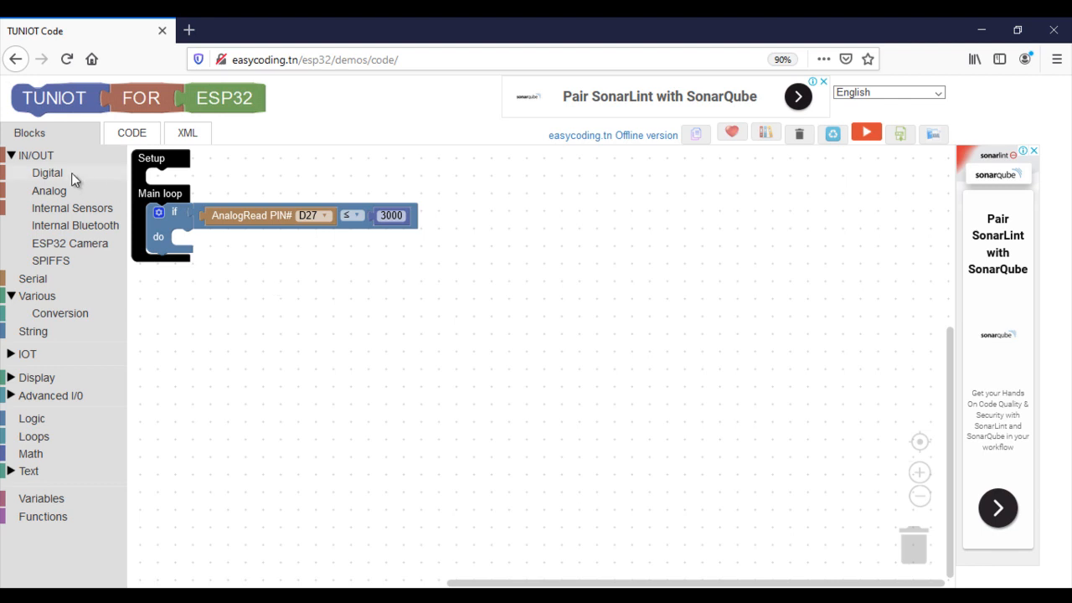
- Add a DigitalWrite in the if's do branch setting pin D2 LOW
click(47, 172)
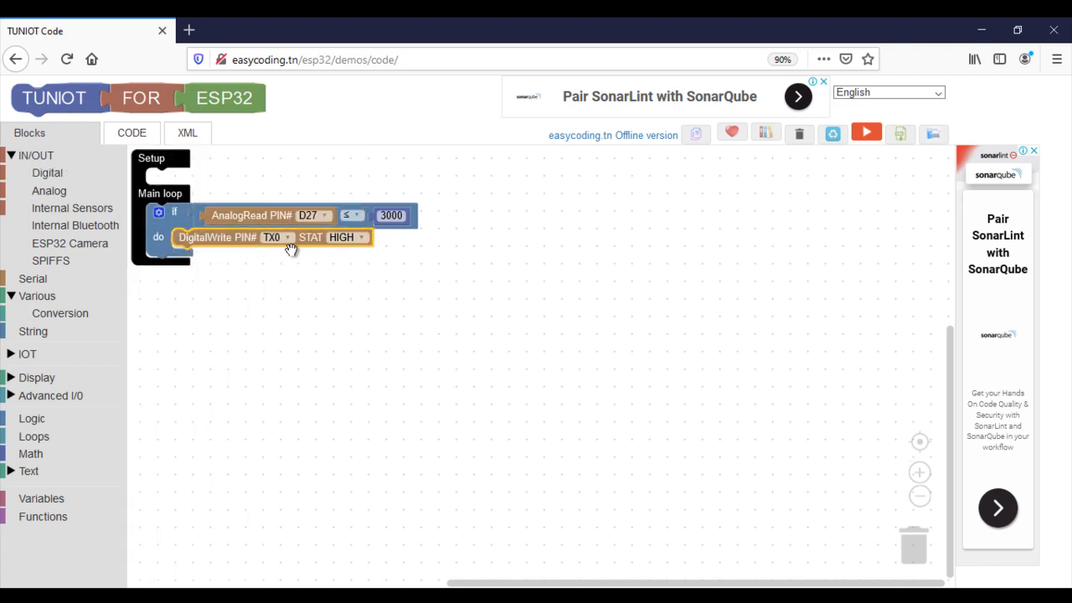
click(273, 237)
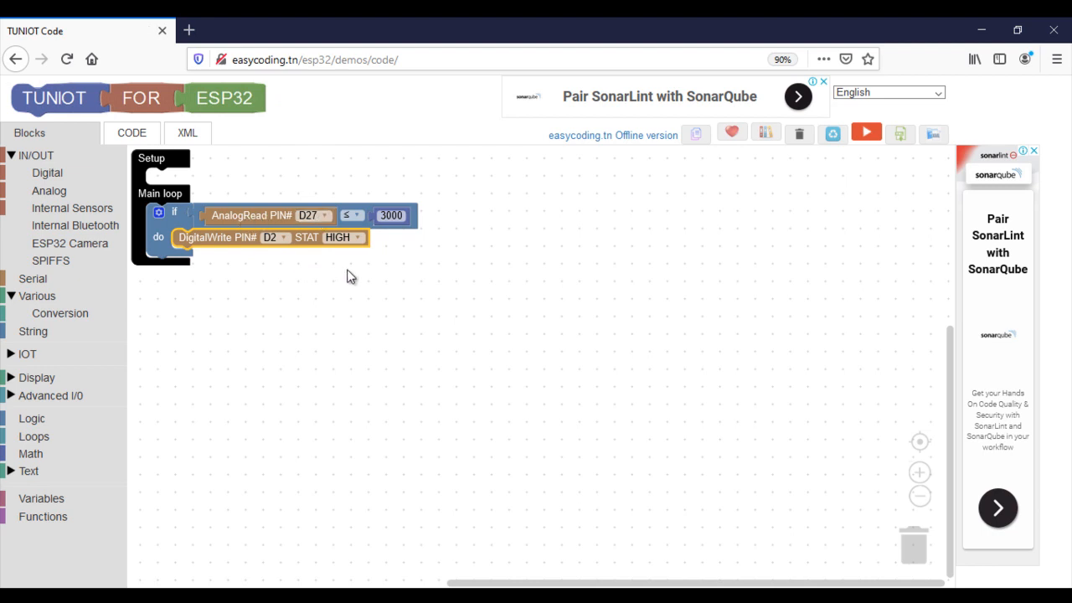
click(341, 236)
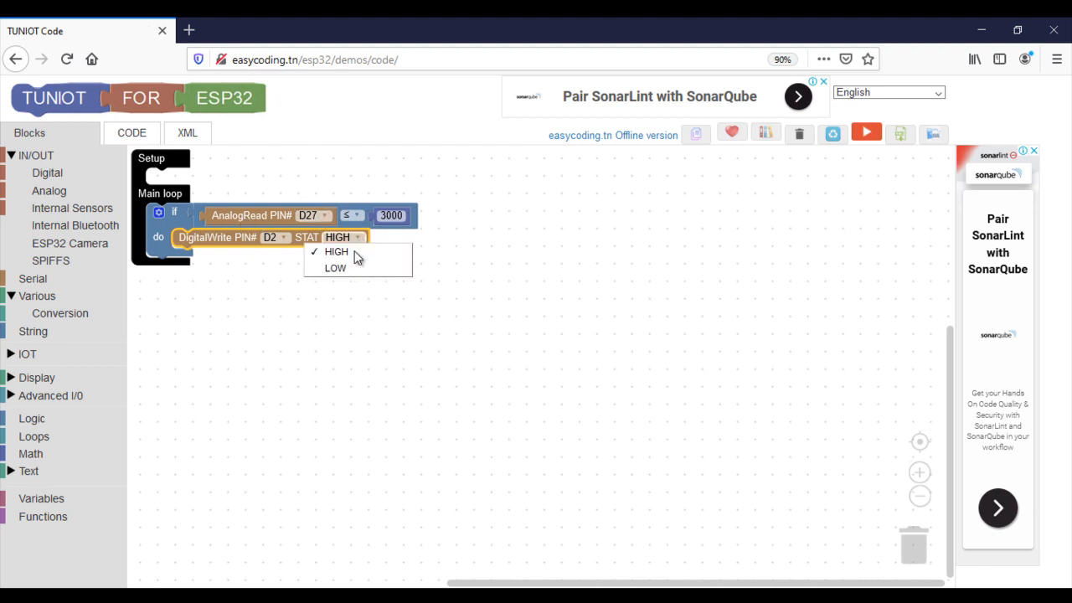
click(335, 268)
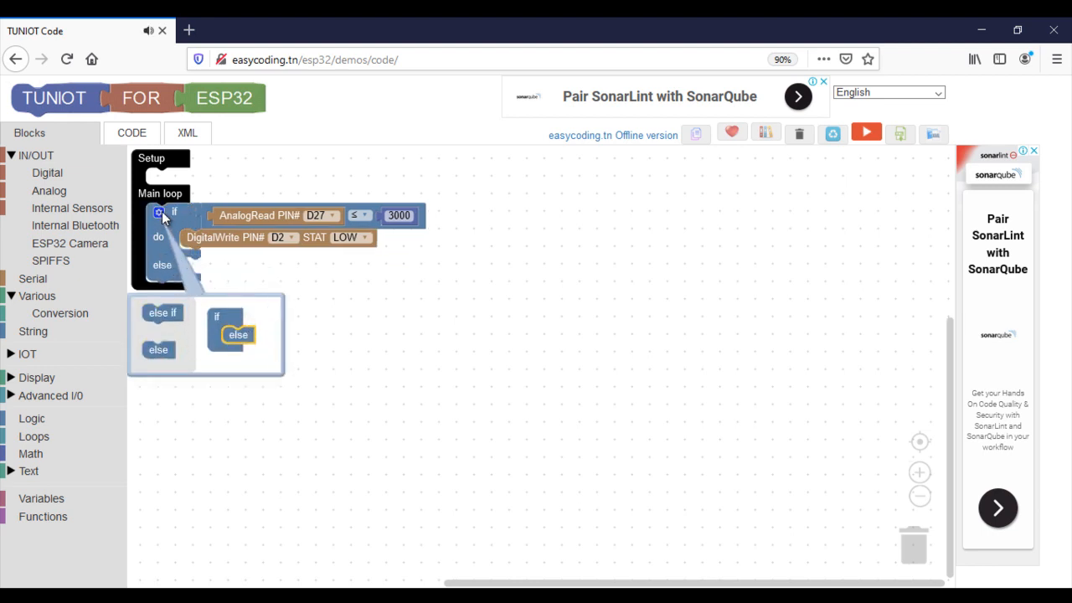
- Duplicate the DigitalWrite into the else branch and set it to HIGH
right_click(226, 237)
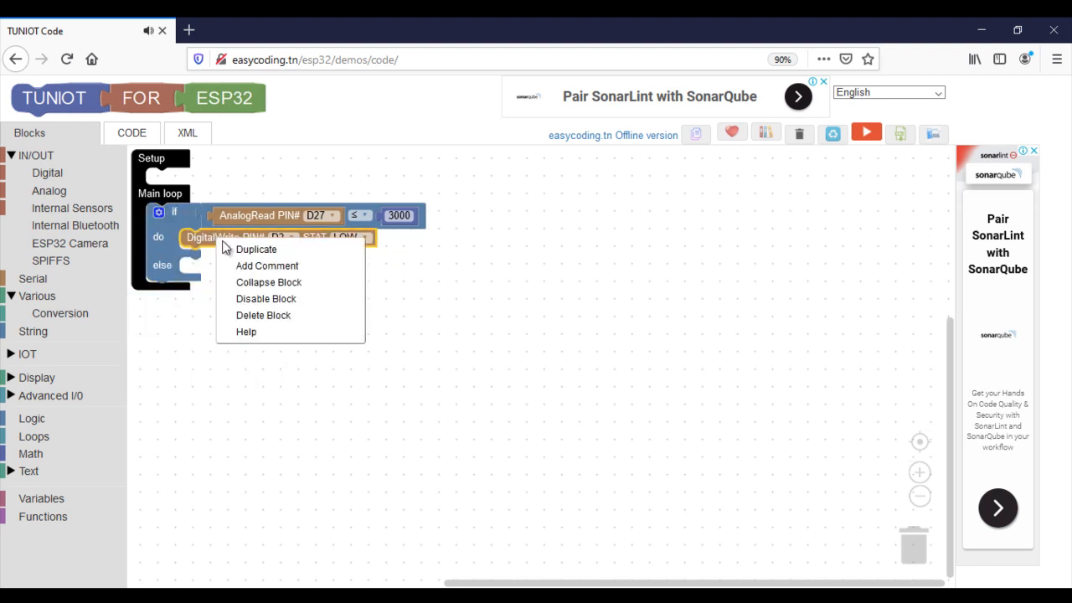
click(256, 248)
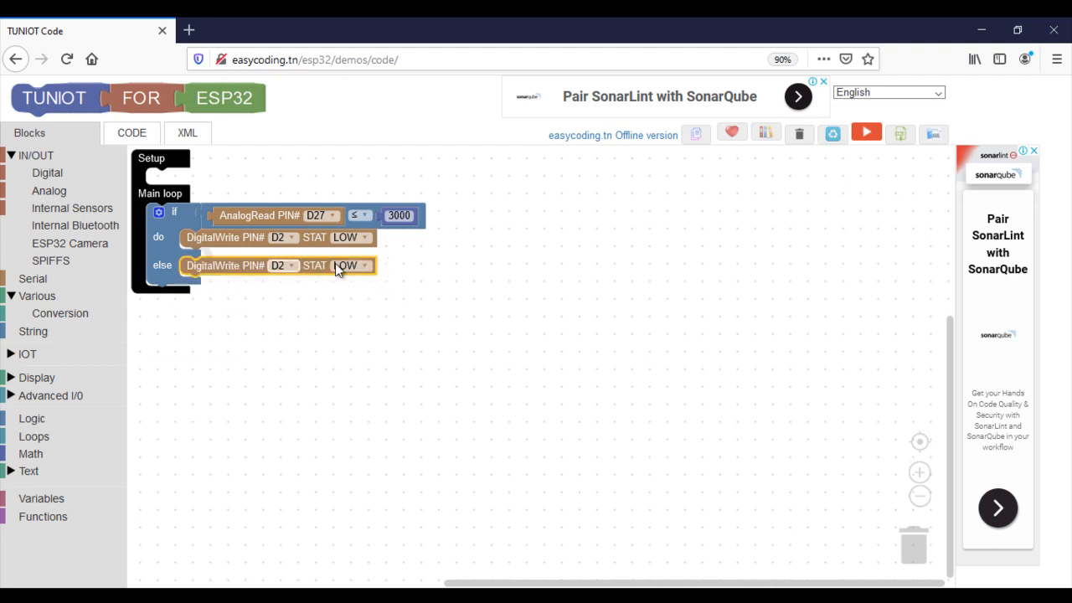
click(345, 266)
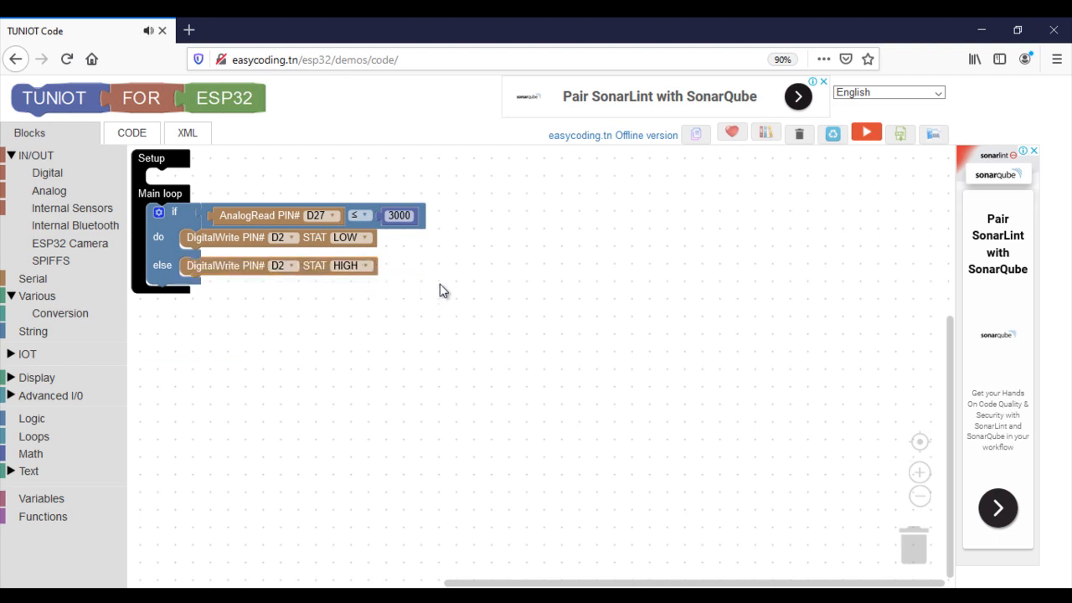